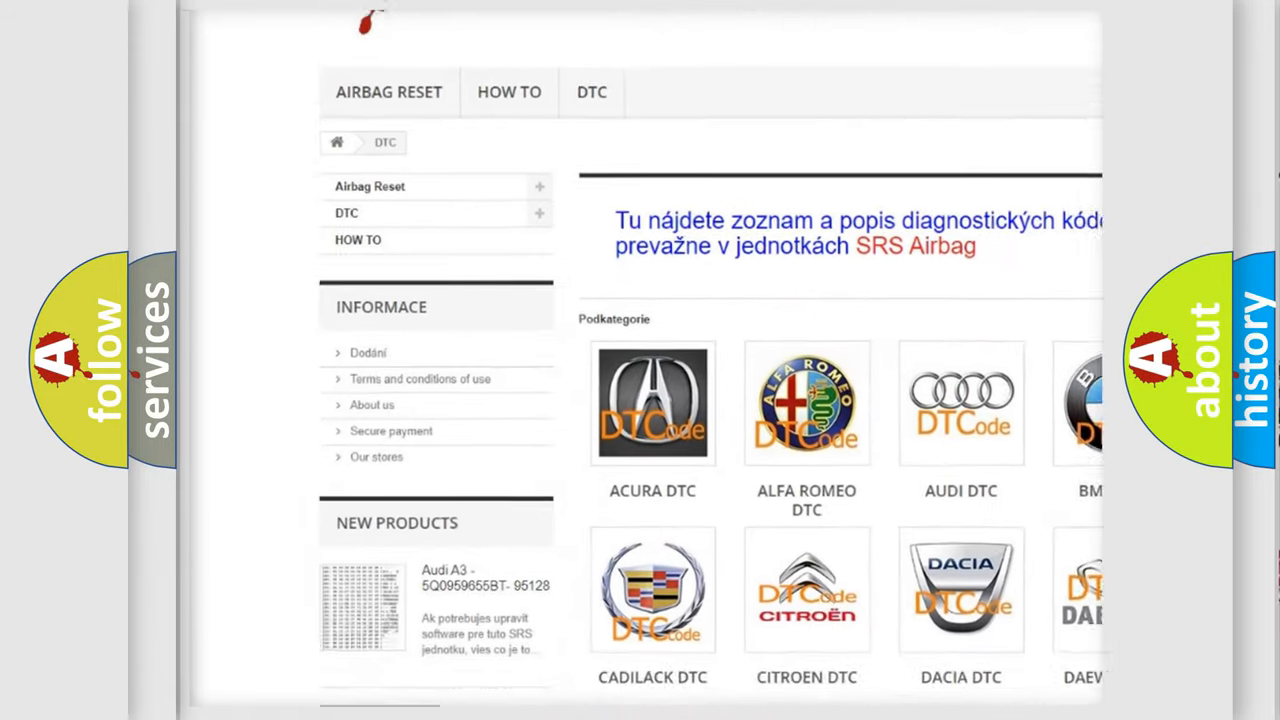
scroll("down", 3)
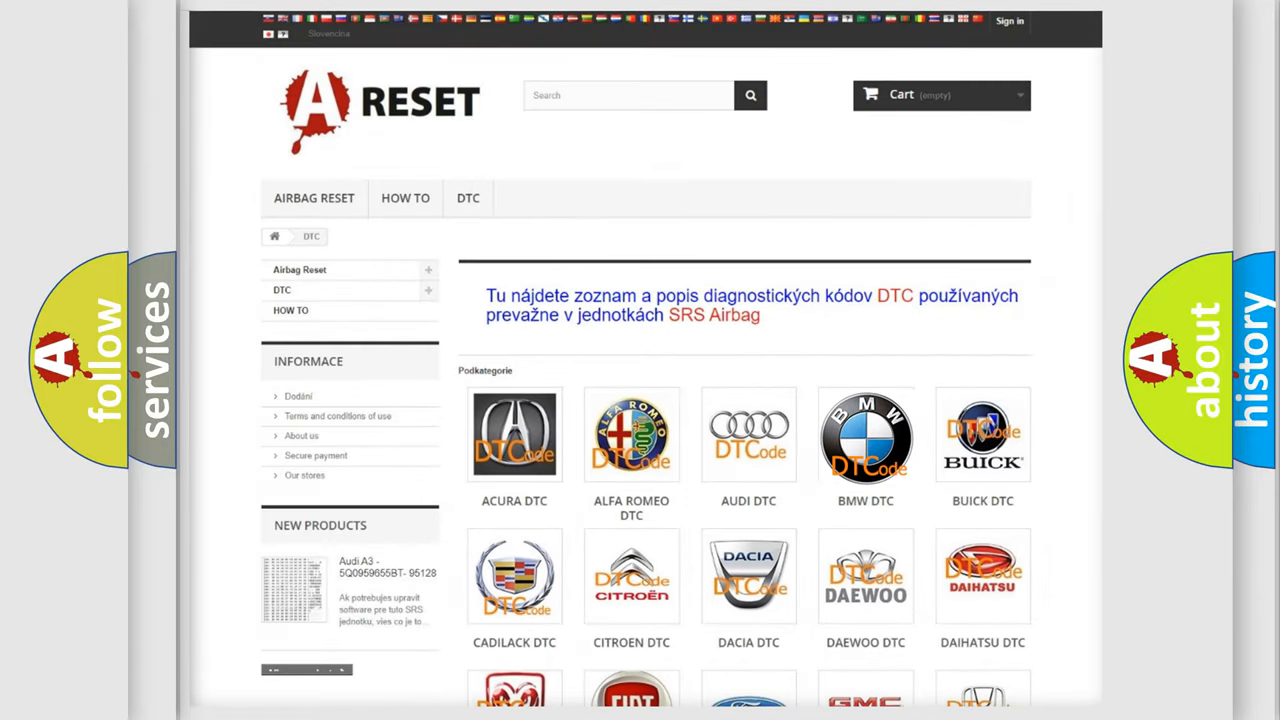
scroll("down", 3)
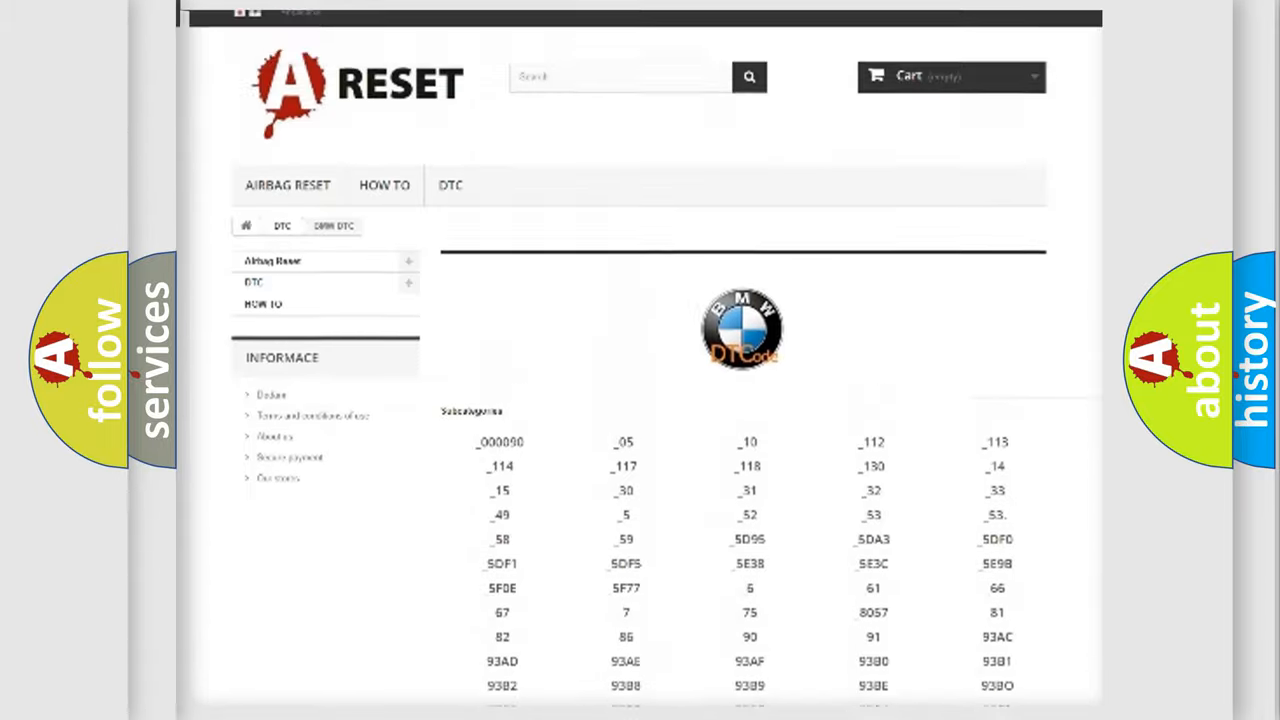
scroll("up", 3)
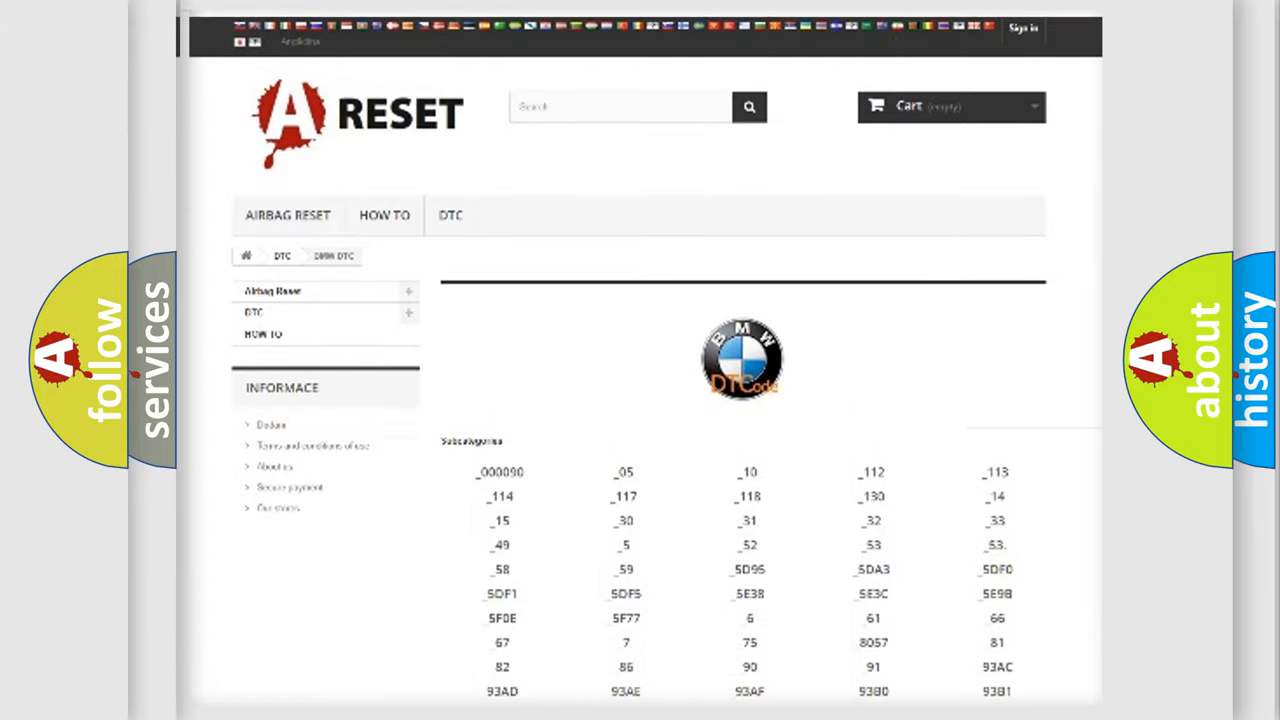